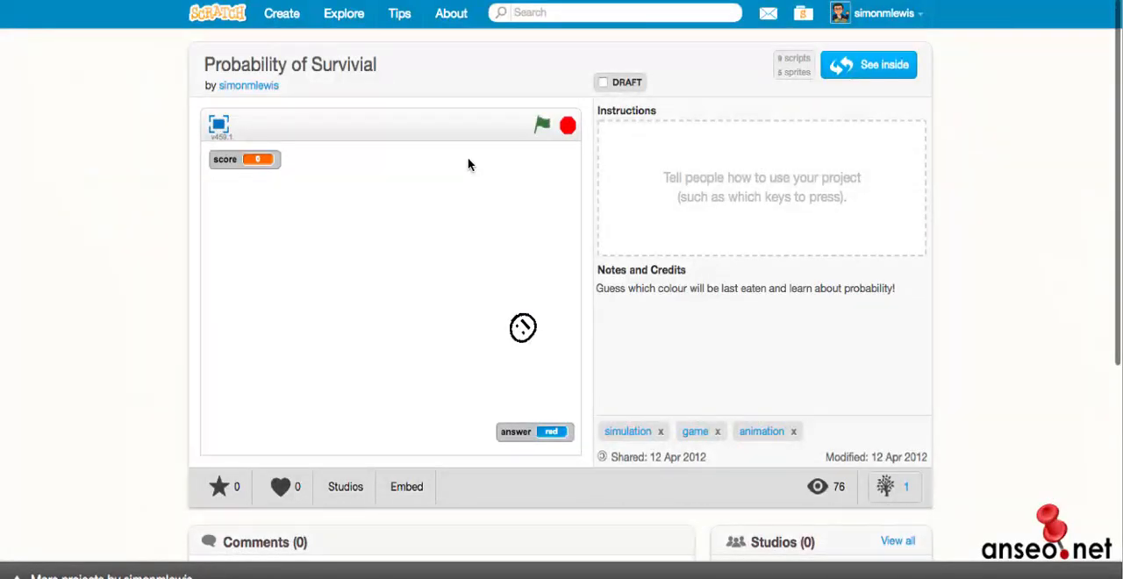
mouse_move(396, 278)
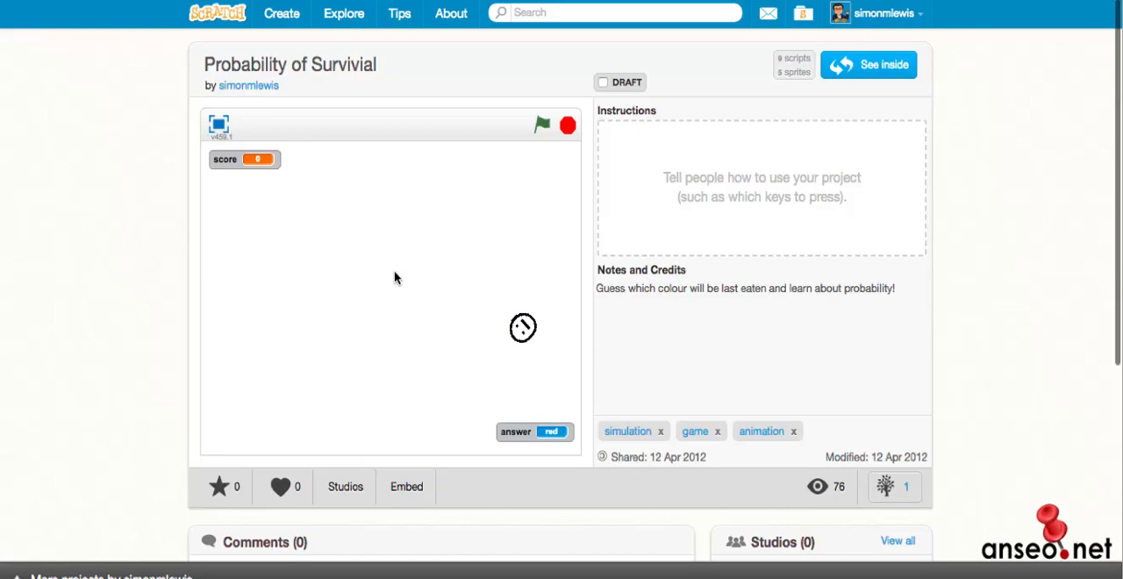
mouse_move(407, 267)
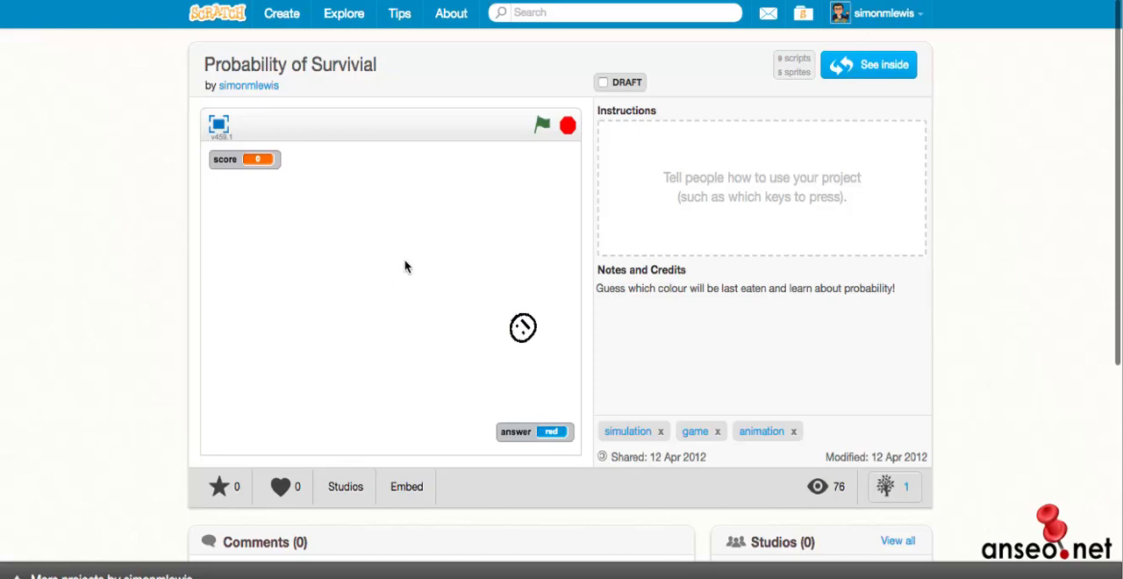
mouse_move(519, 131)
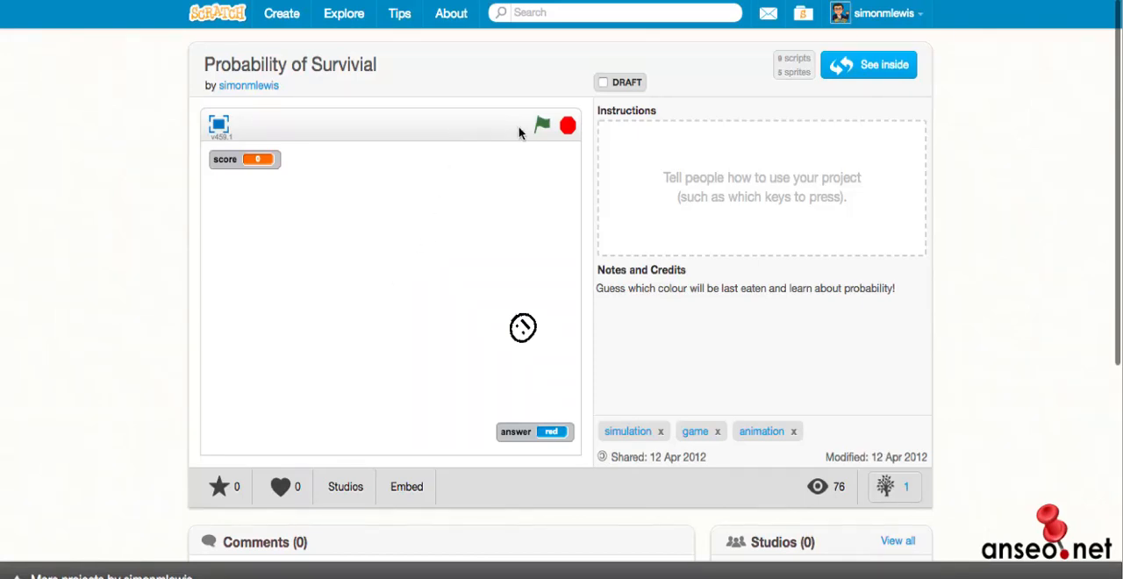
mouse_move(536, 140)
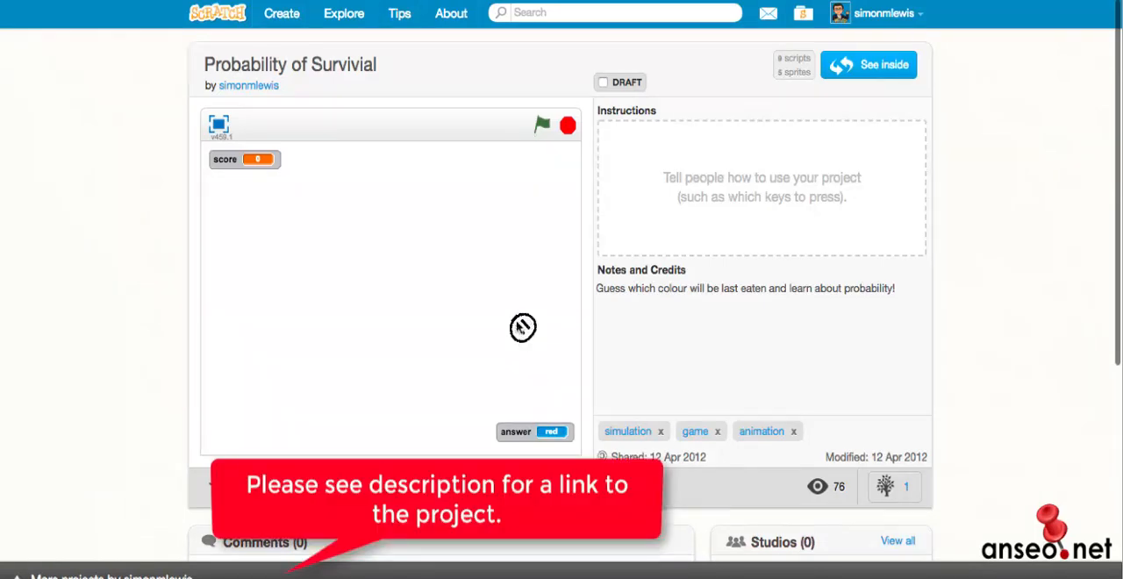
Start a round with the green flag and enter 'red' as the winning-colour guess
left_click(540, 124)
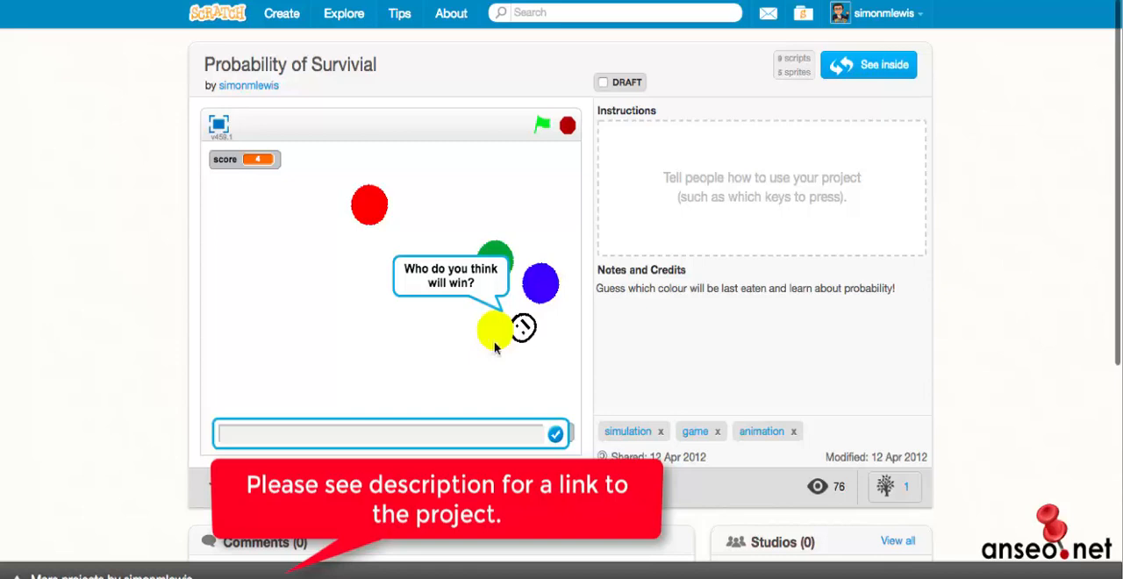
left_click(377, 434)
type("red")
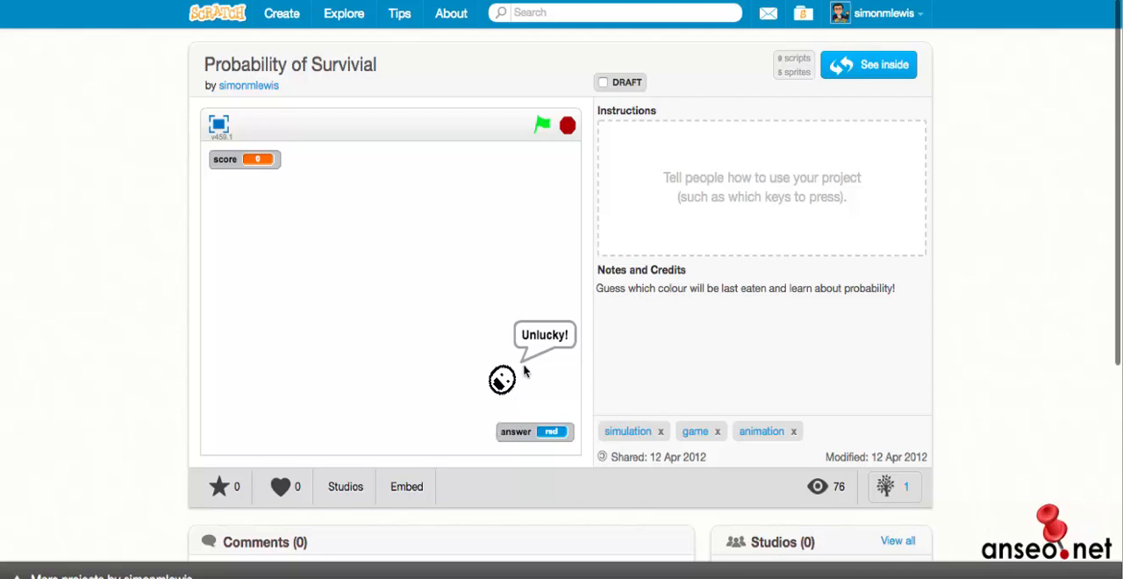
mouse_move(866, 74)
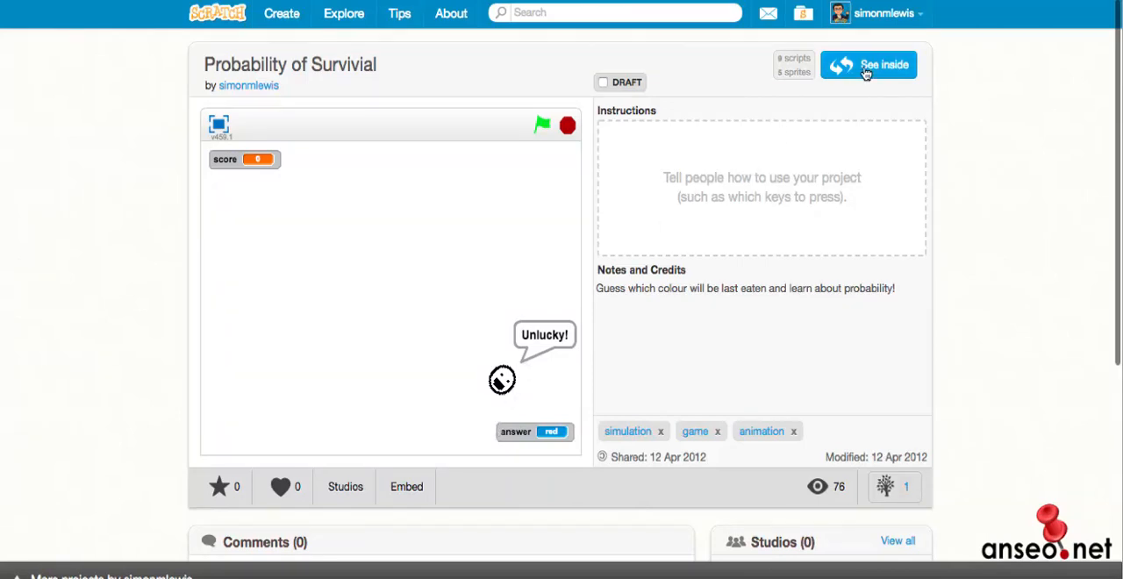
See inside the project to reach the editor with the instructor and colour sprites
left_click(874, 63)
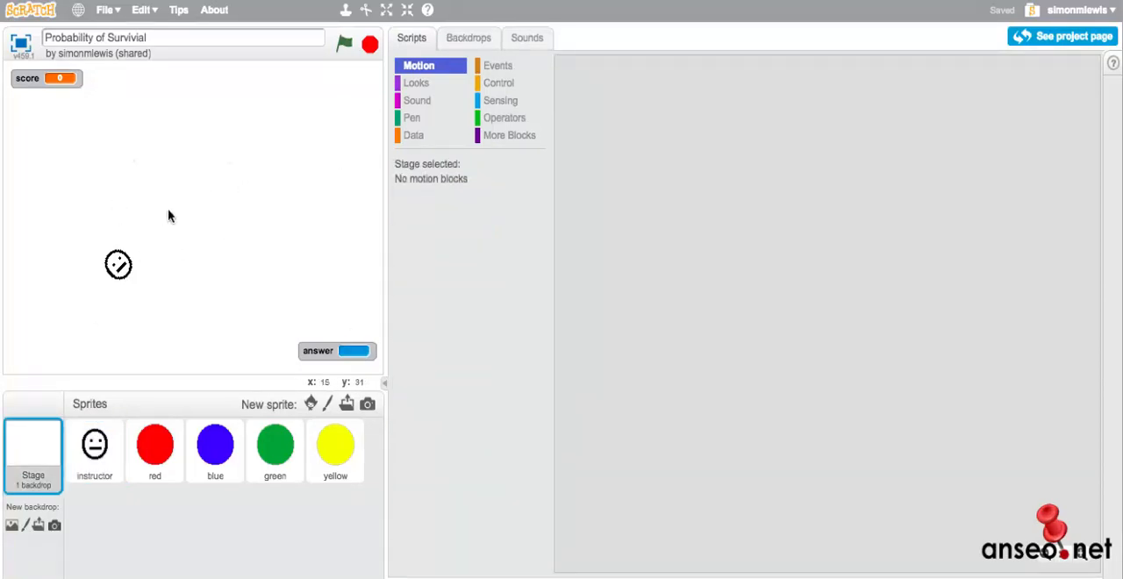
mouse_move(783, 273)
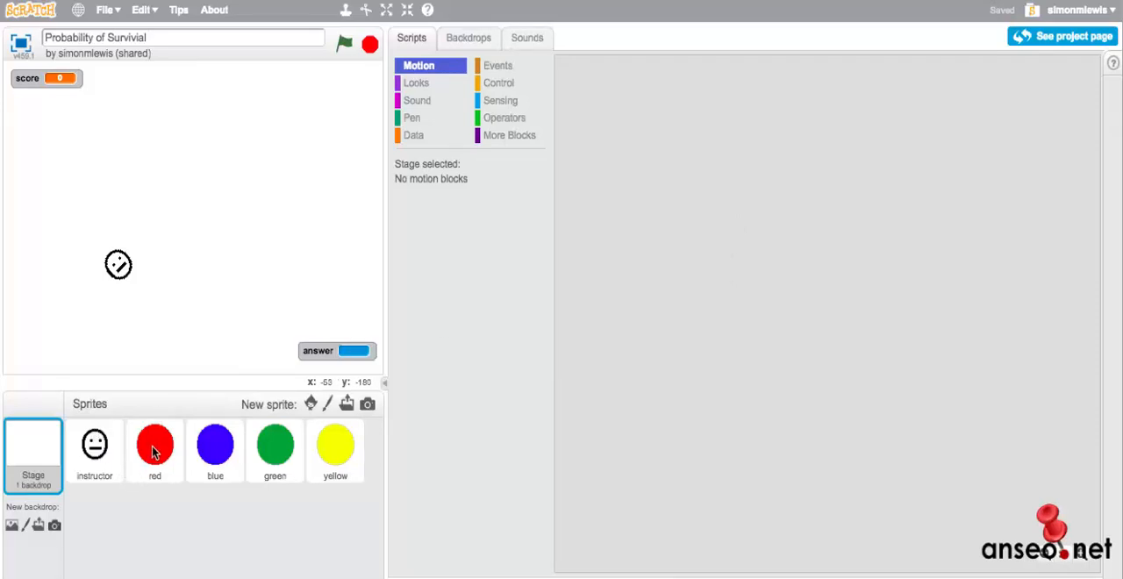
View the red, blue and yellow sprites' scripts in turn, ending back on red
left_click(154, 453)
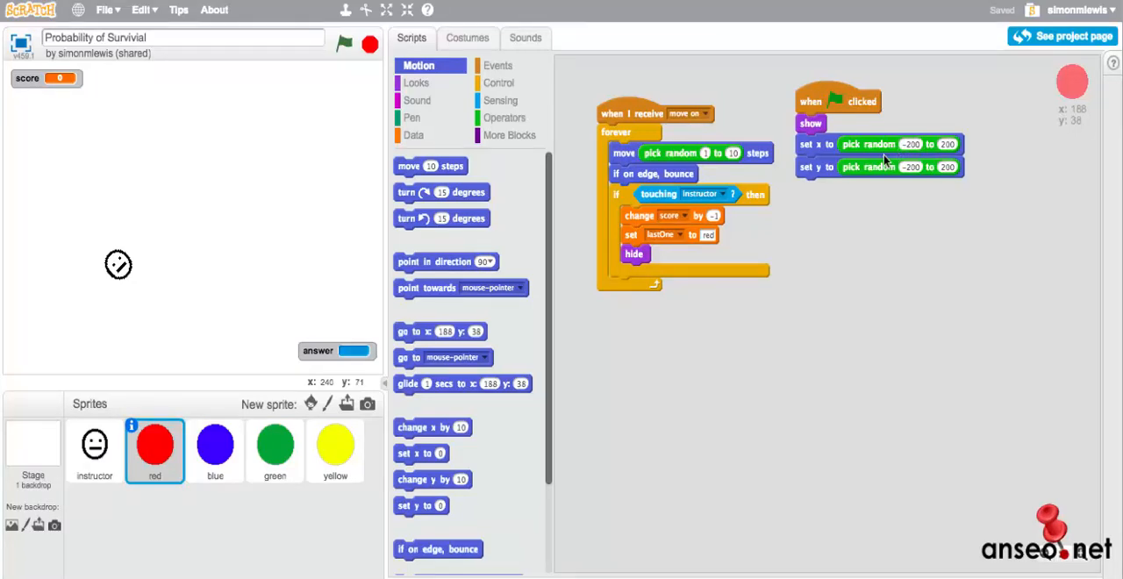
mouse_move(885, 196)
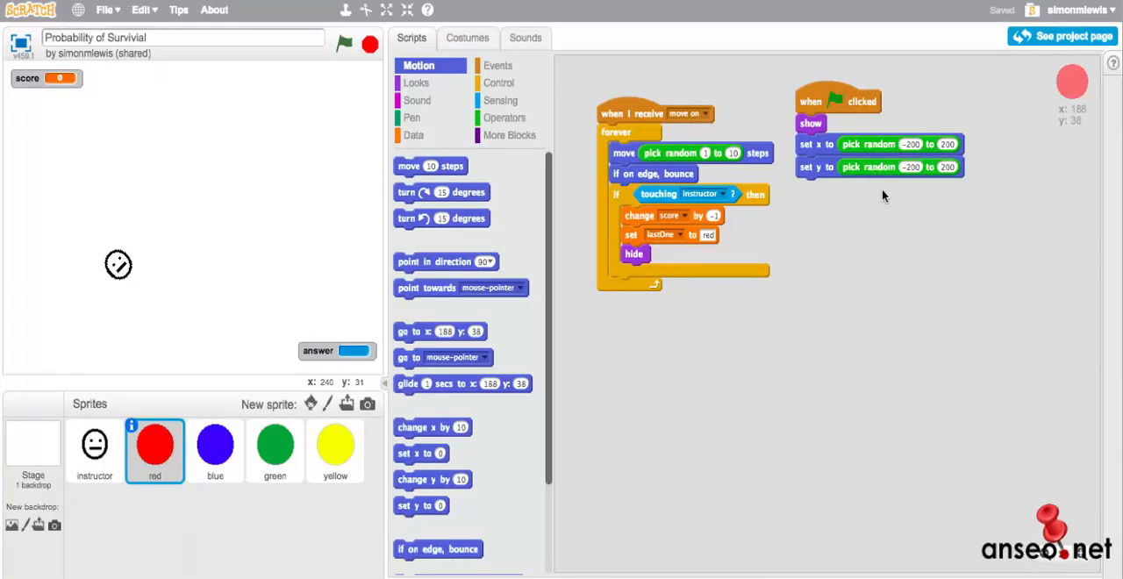
left_click(214, 445)
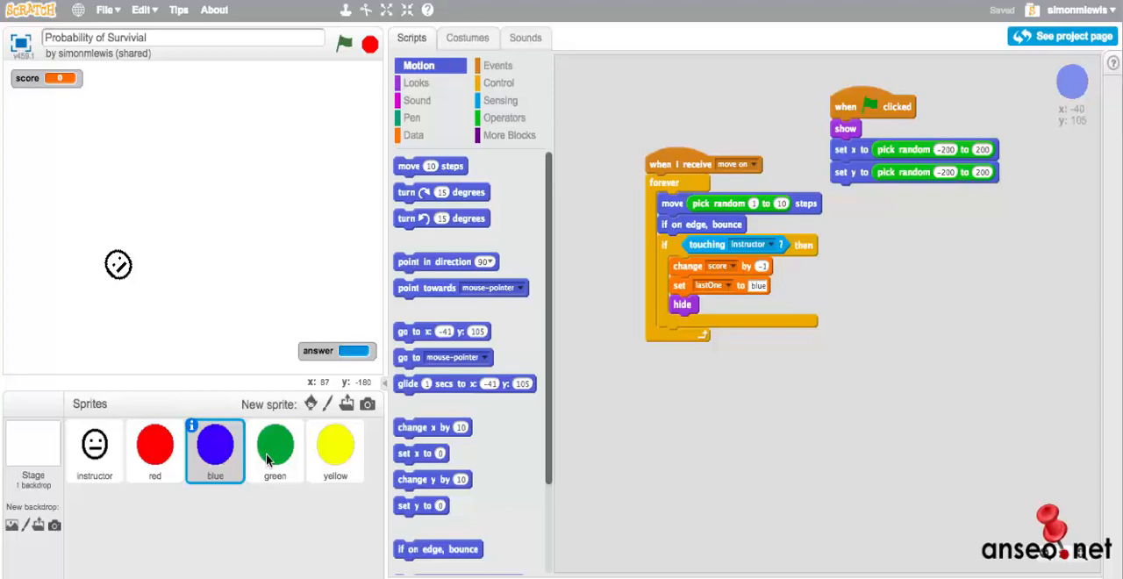
left_click(335, 449)
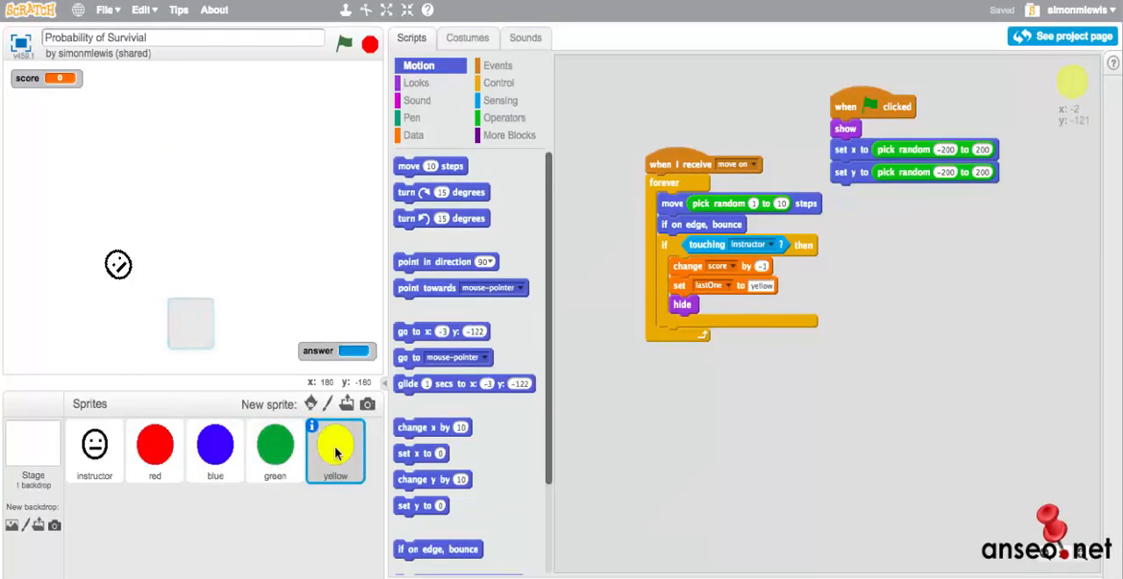
left_click(154, 447)
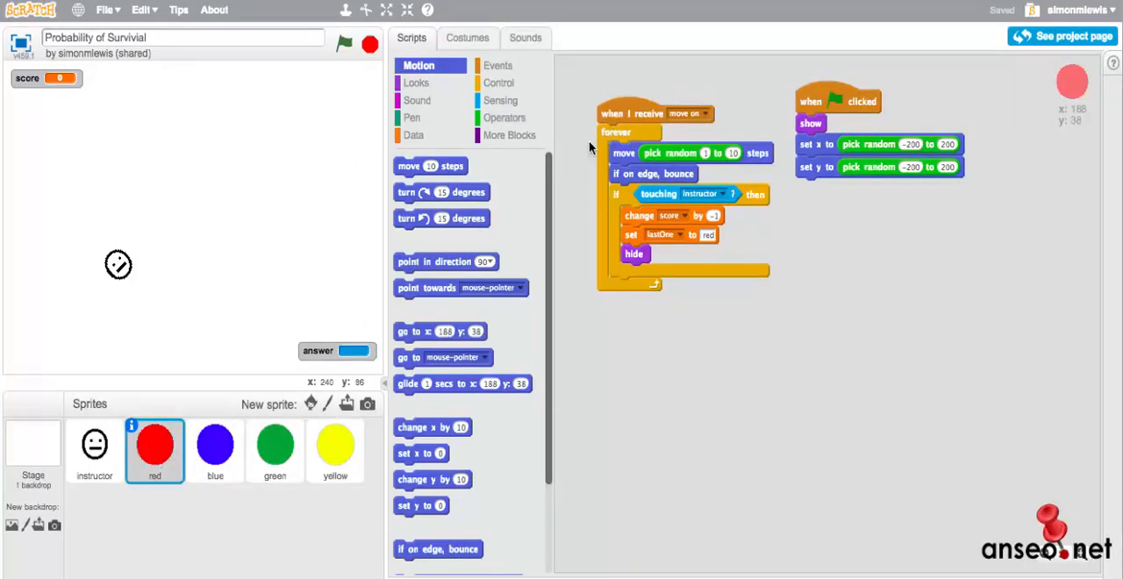
mouse_move(611, 156)
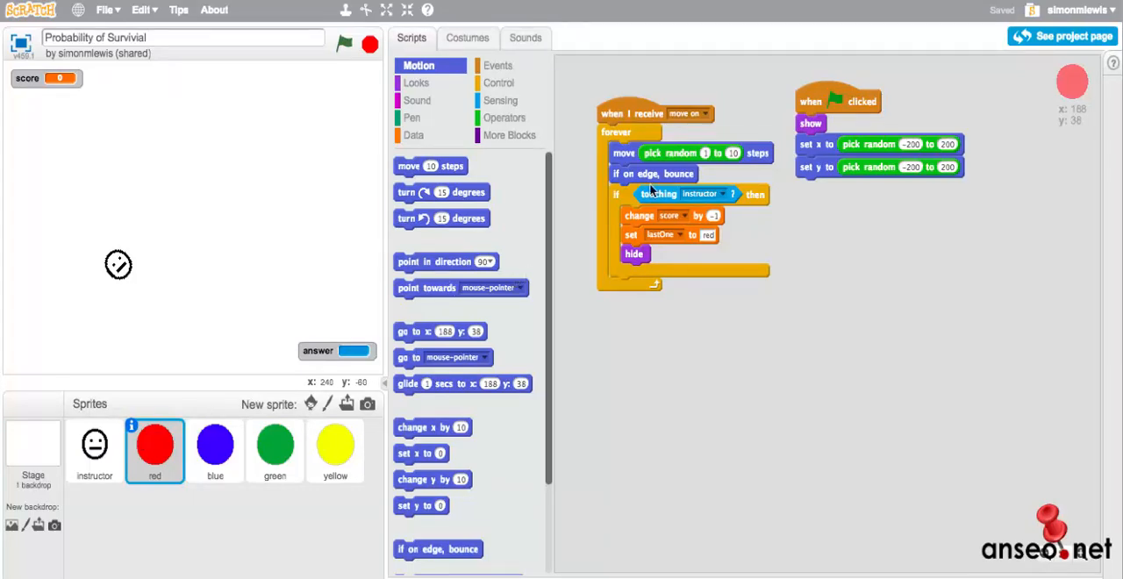
mouse_move(617, 170)
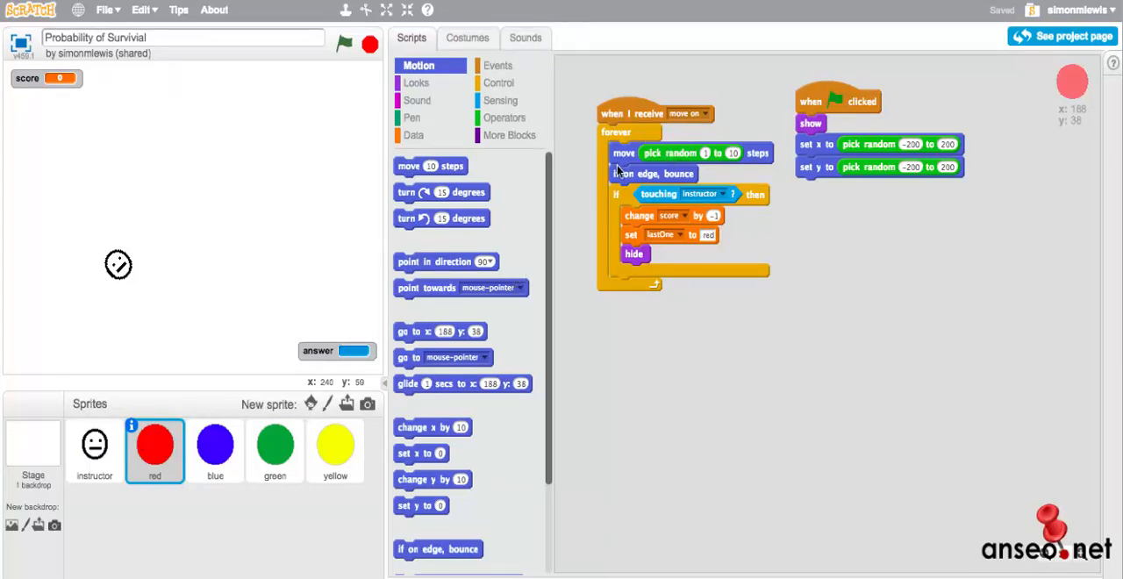
mouse_move(758, 147)
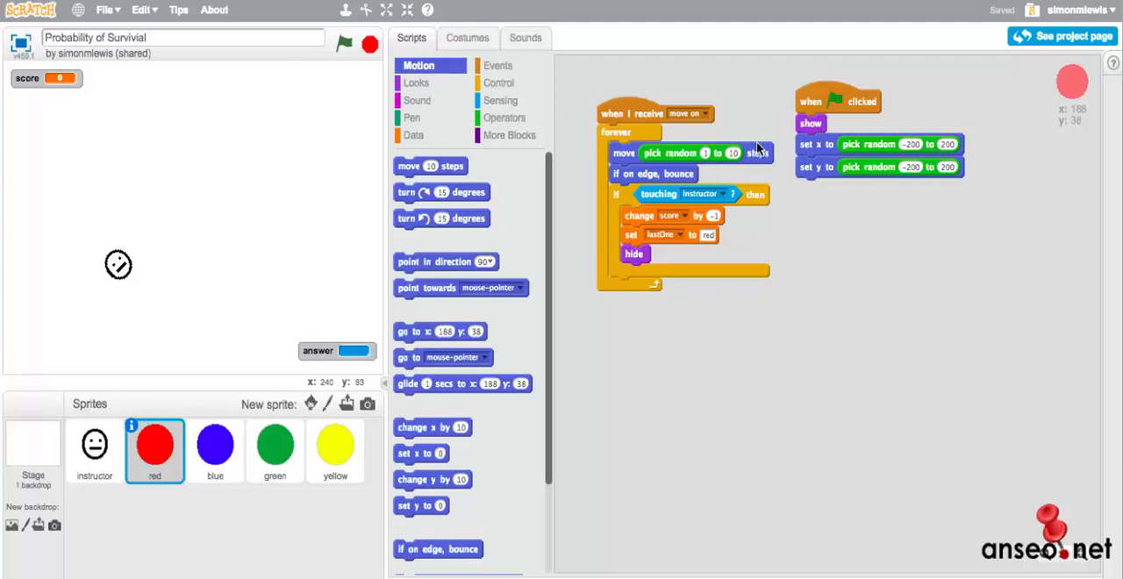
mouse_move(724, 165)
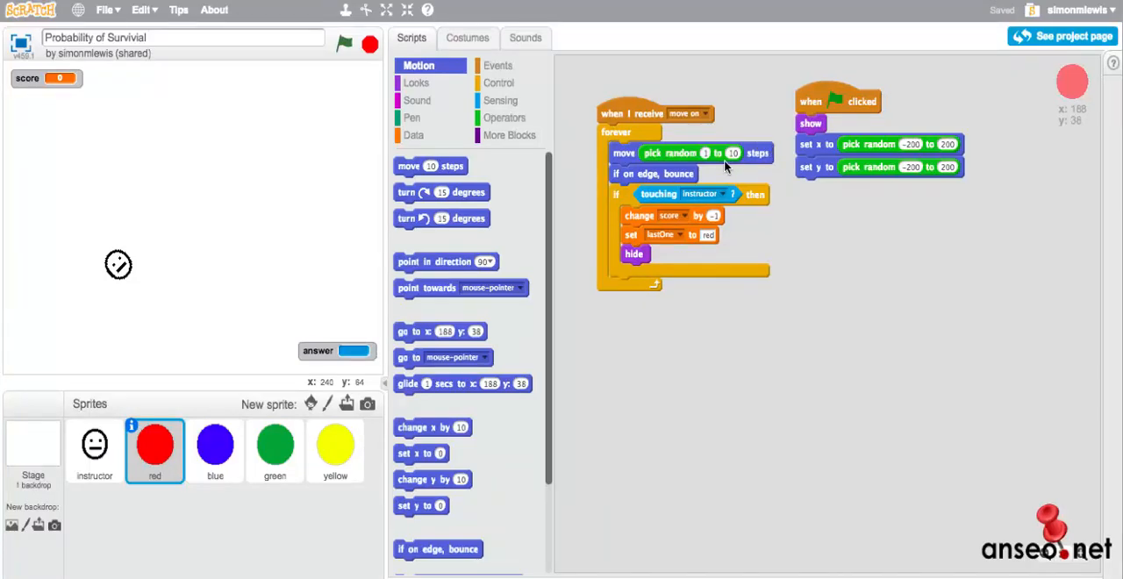
mouse_move(710, 165)
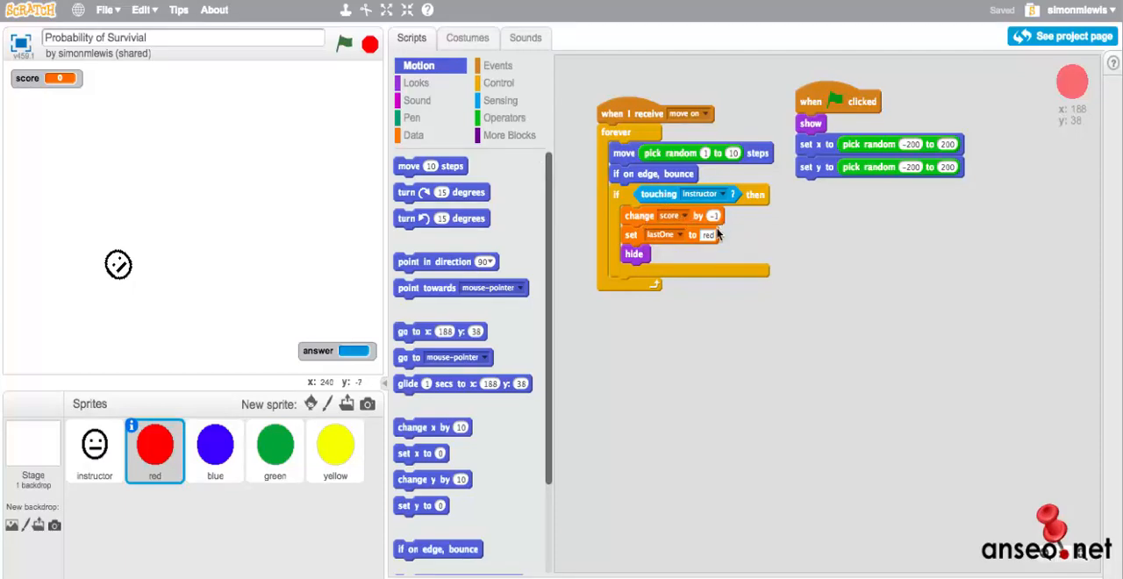
mouse_move(727, 227)
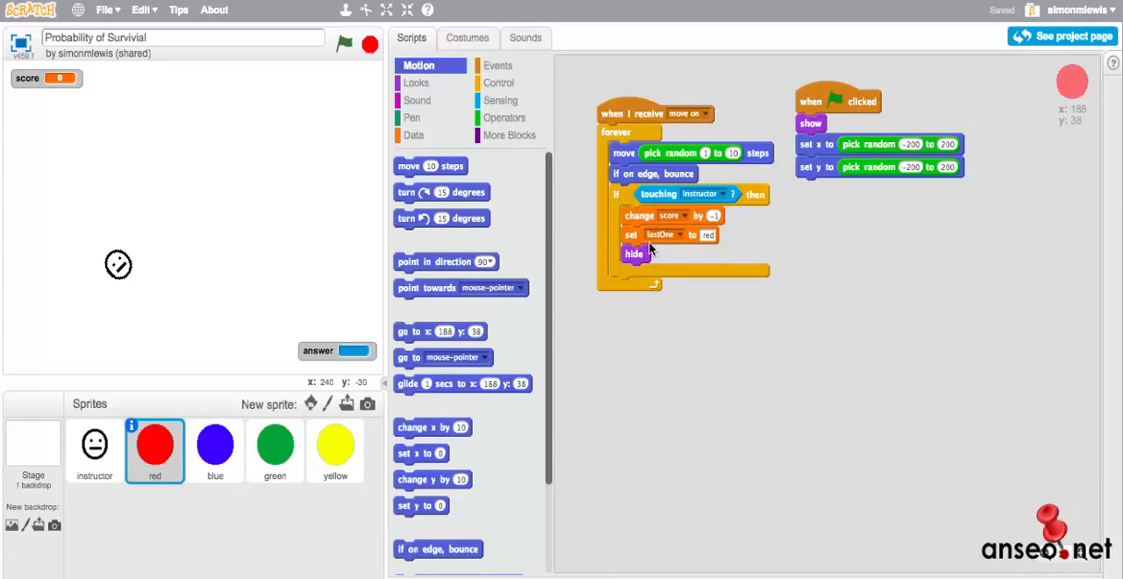
mouse_move(705, 250)
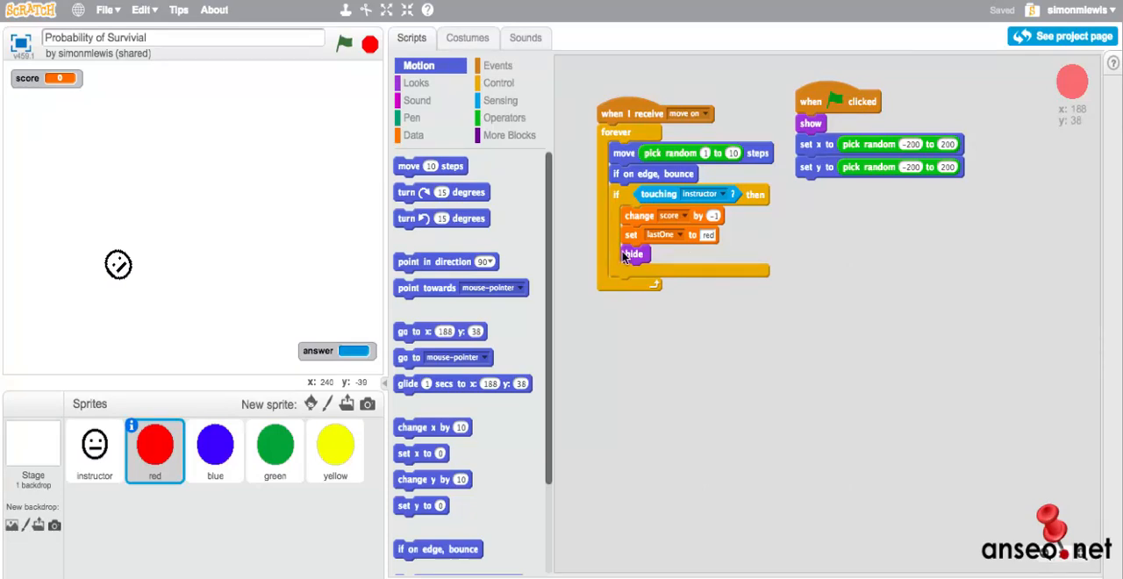
mouse_move(633, 263)
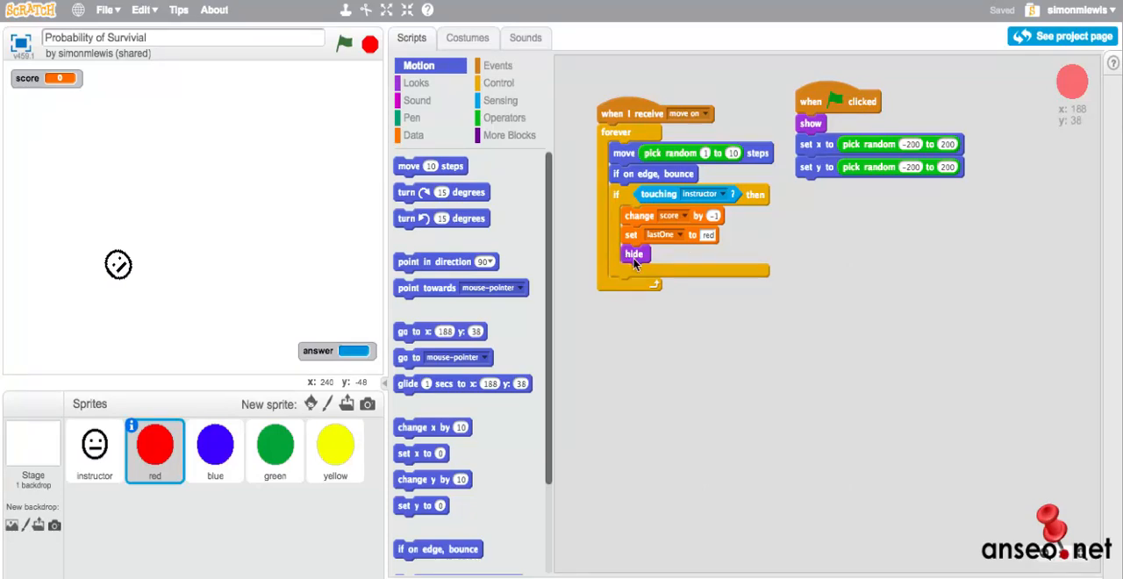
left_click(214, 445)
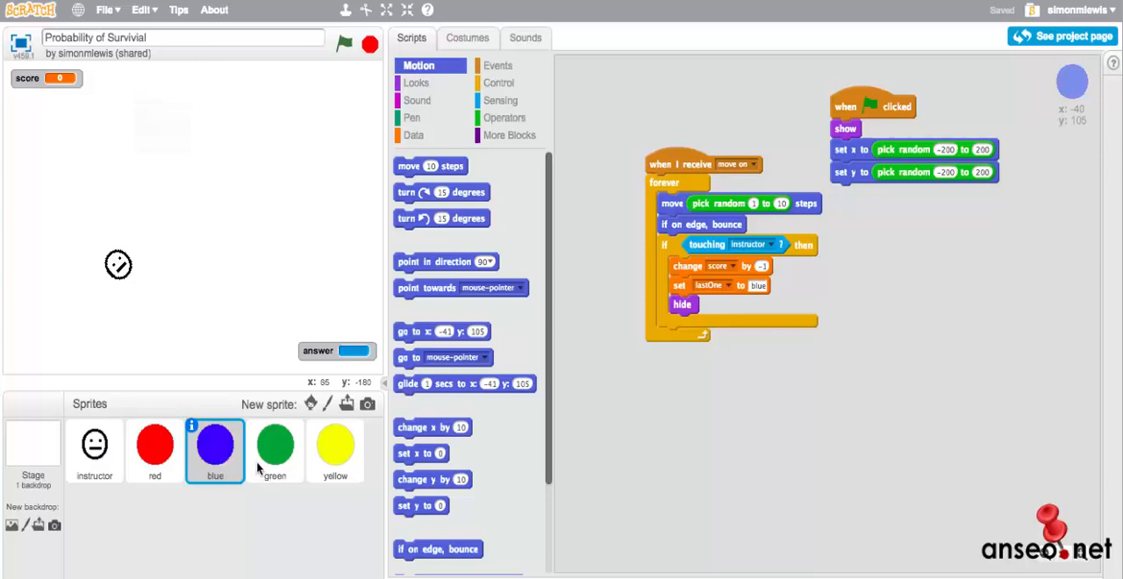
Switch to the yellow sprite's receive-and-move scripts
left_click(335, 446)
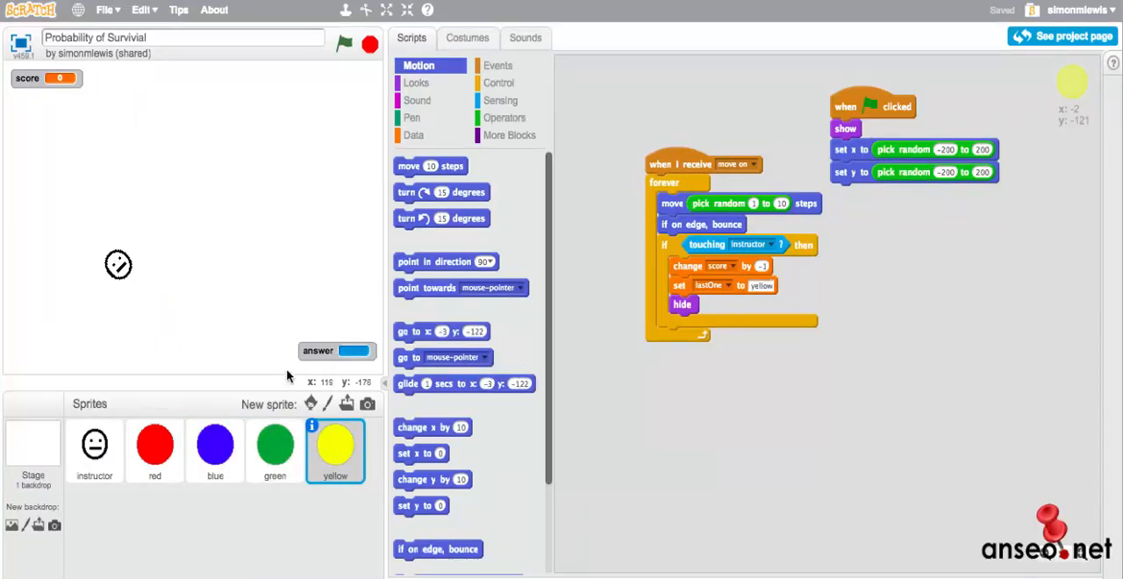
mouse_move(94, 445)
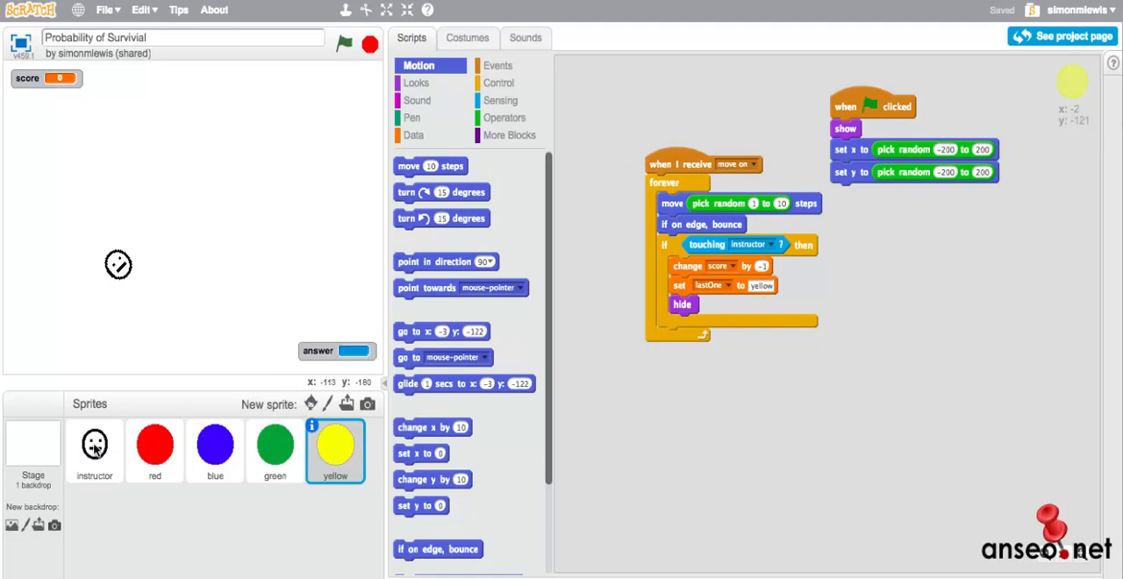
Select the instructor sprite, check costume1 and costume2, and return to its scripts
left_click(94, 446)
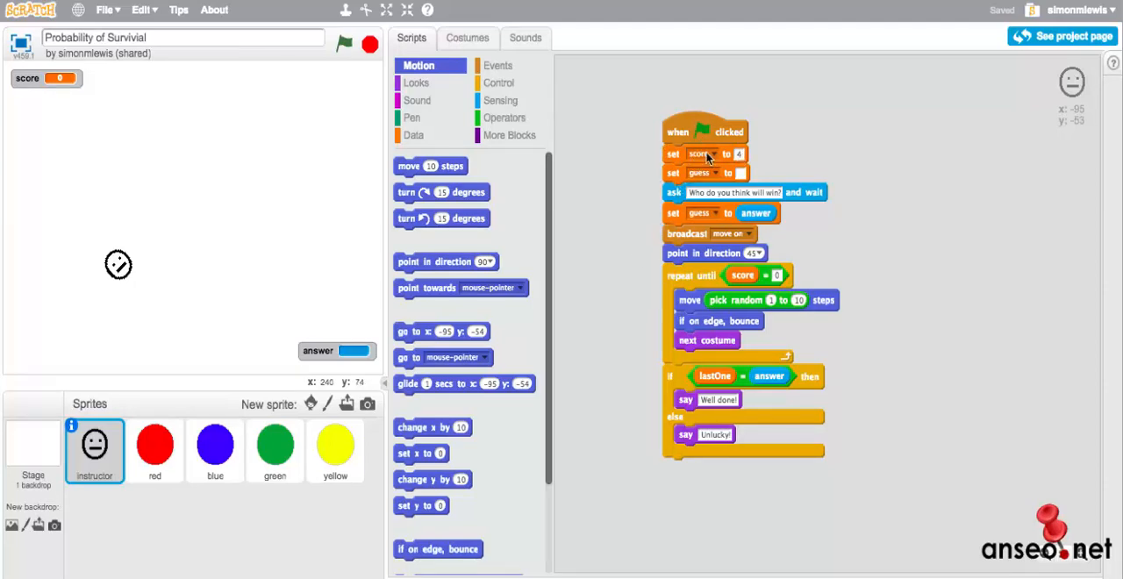
mouse_move(182, 449)
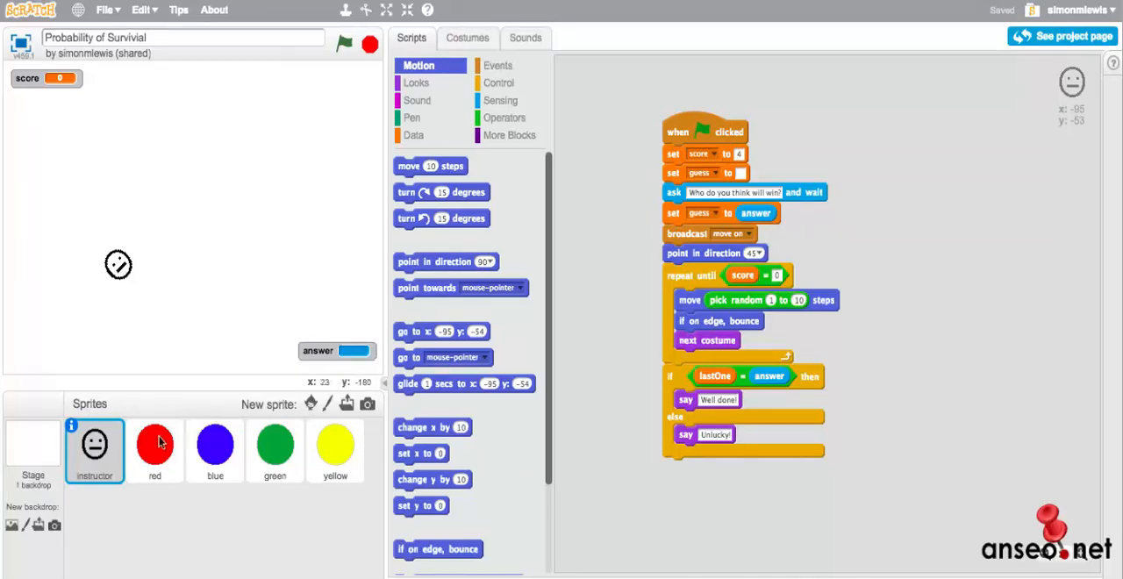
mouse_move(211, 432)
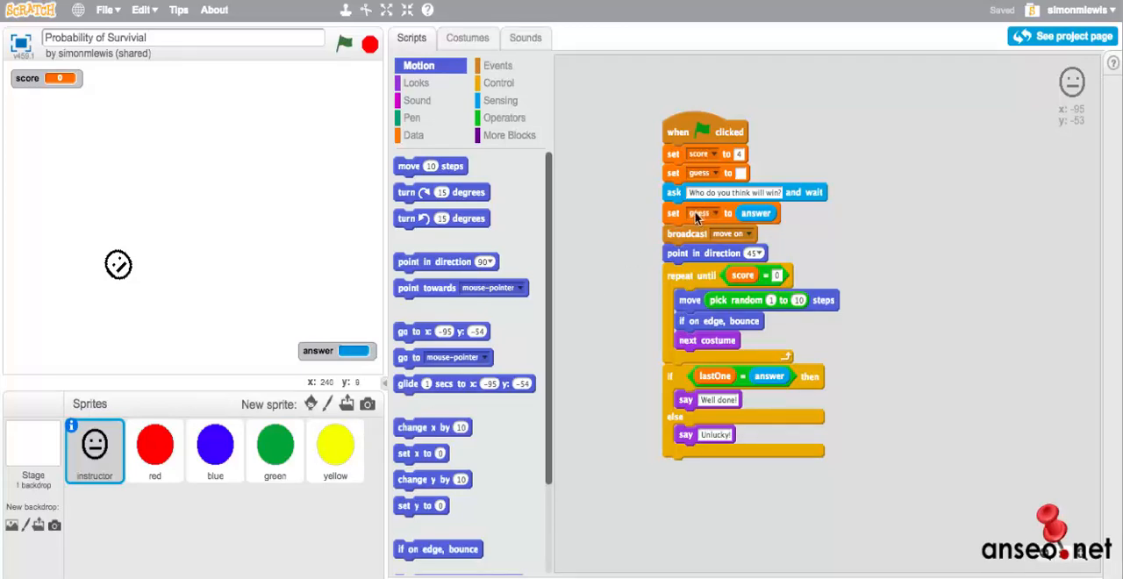
mouse_move(256, 407)
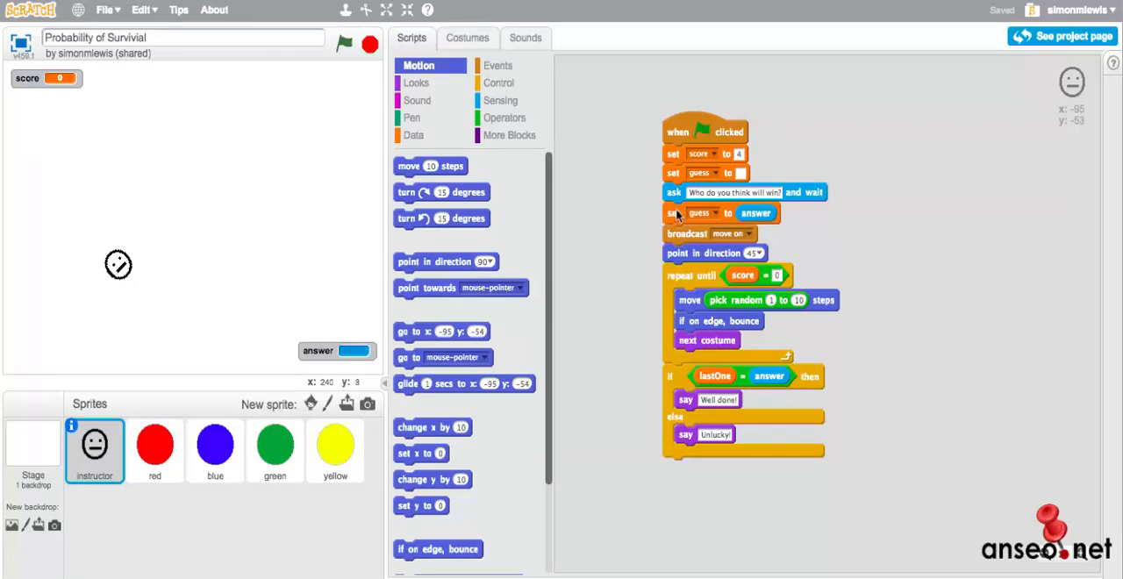
mouse_move(726, 221)
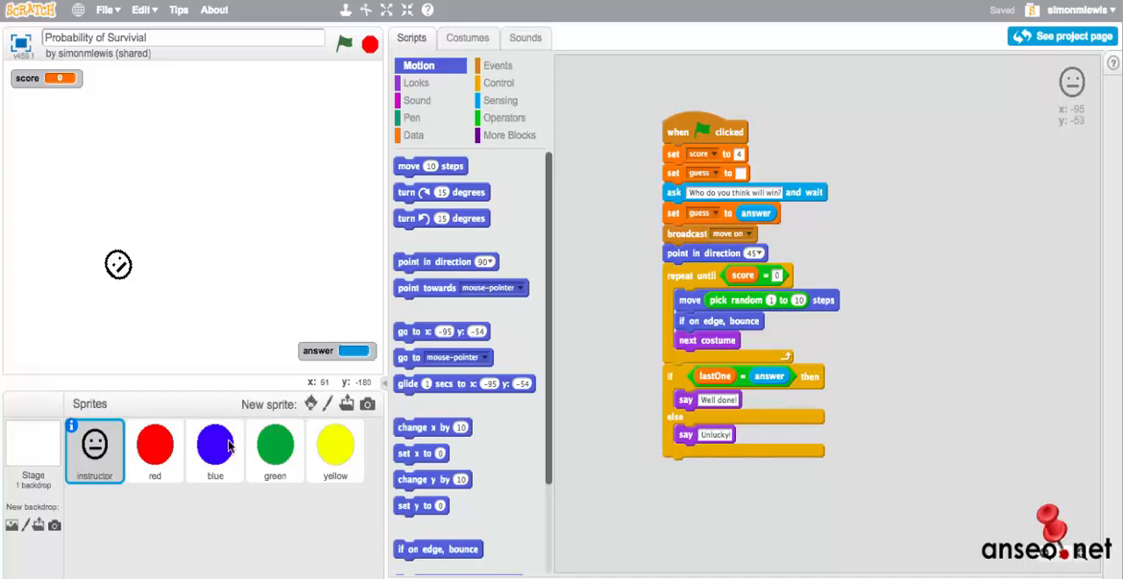
mouse_move(274, 435)
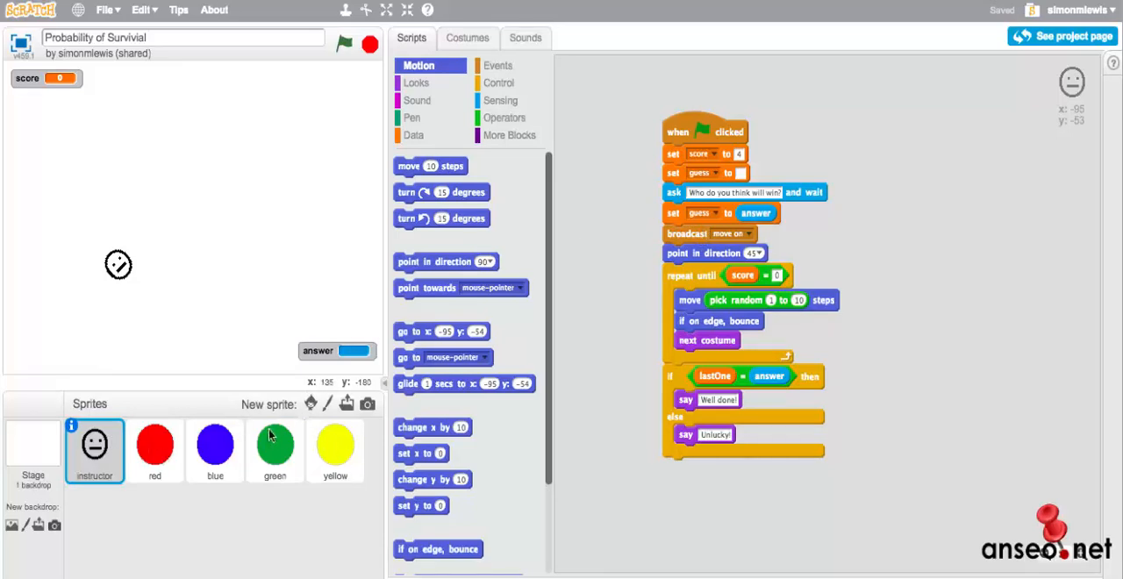
mouse_move(688, 258)
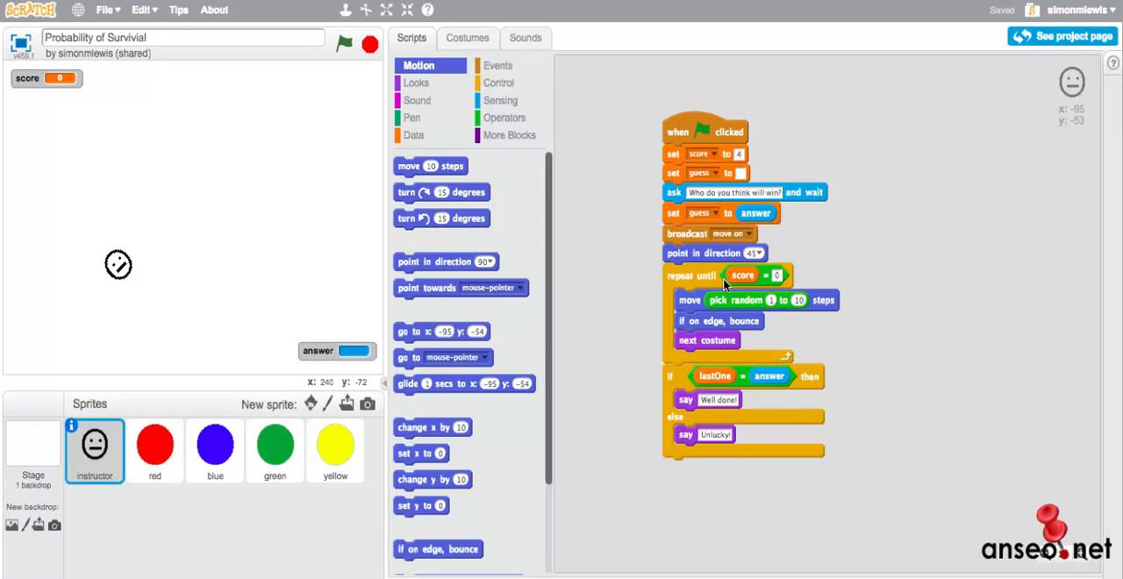
mouse_move(804, 307)
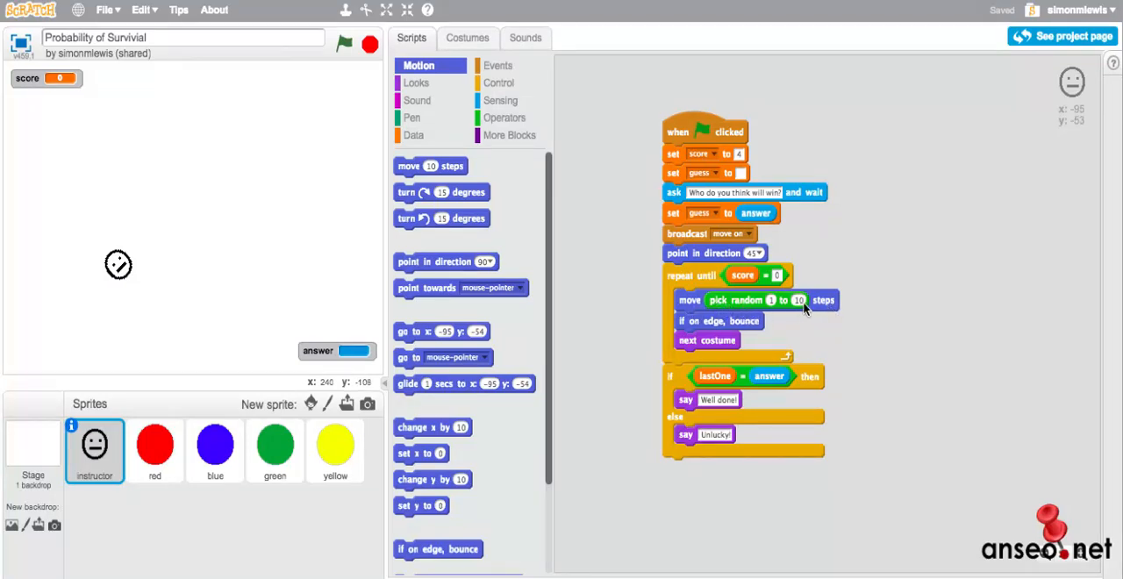
mouse_move(709, 328)
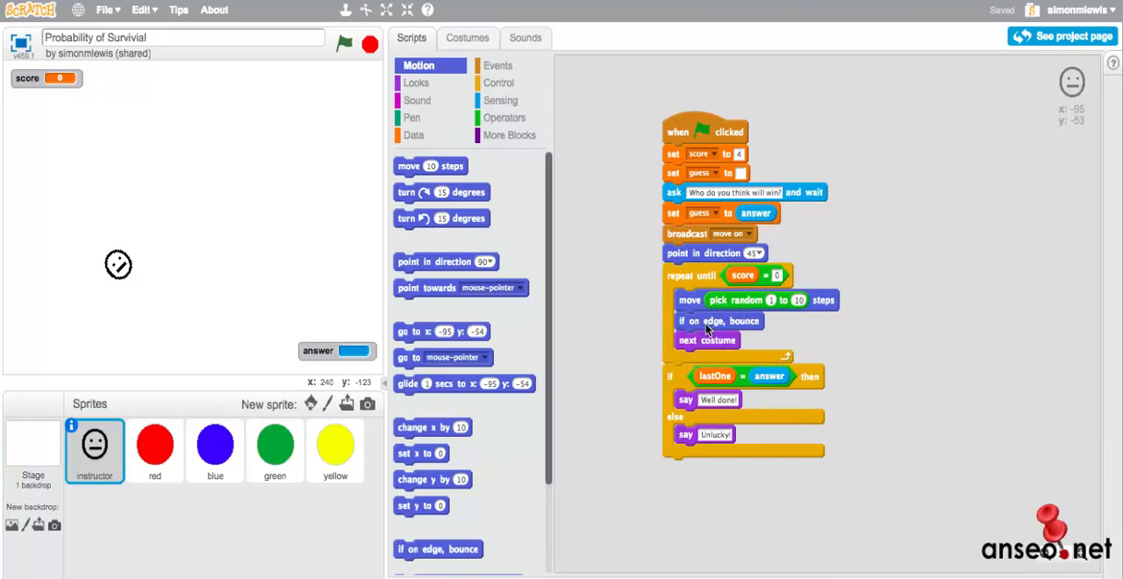
left_click(466, 38)
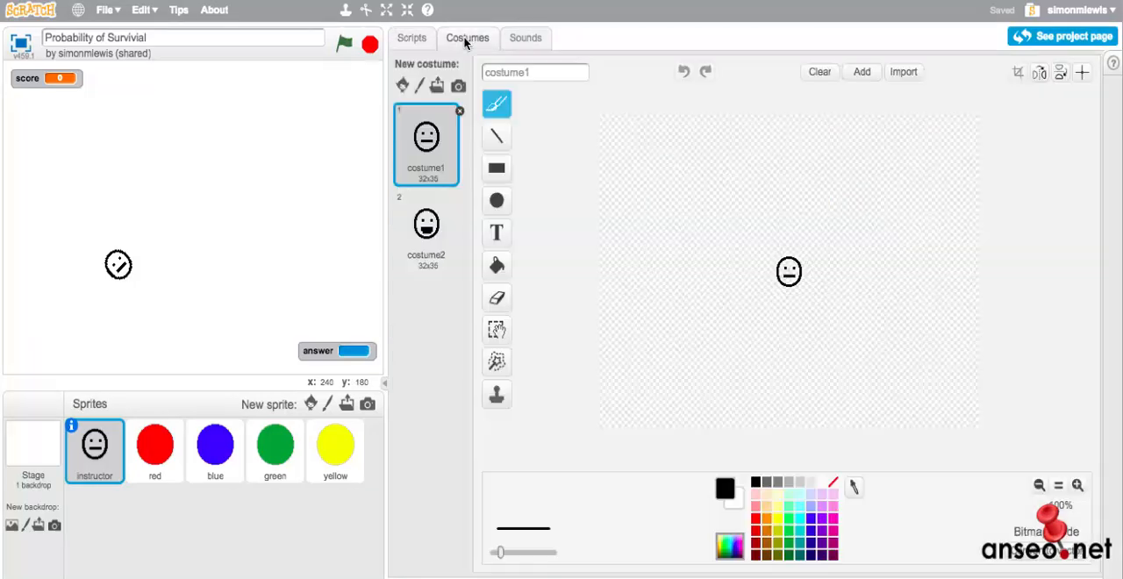
left_click(412, 39)
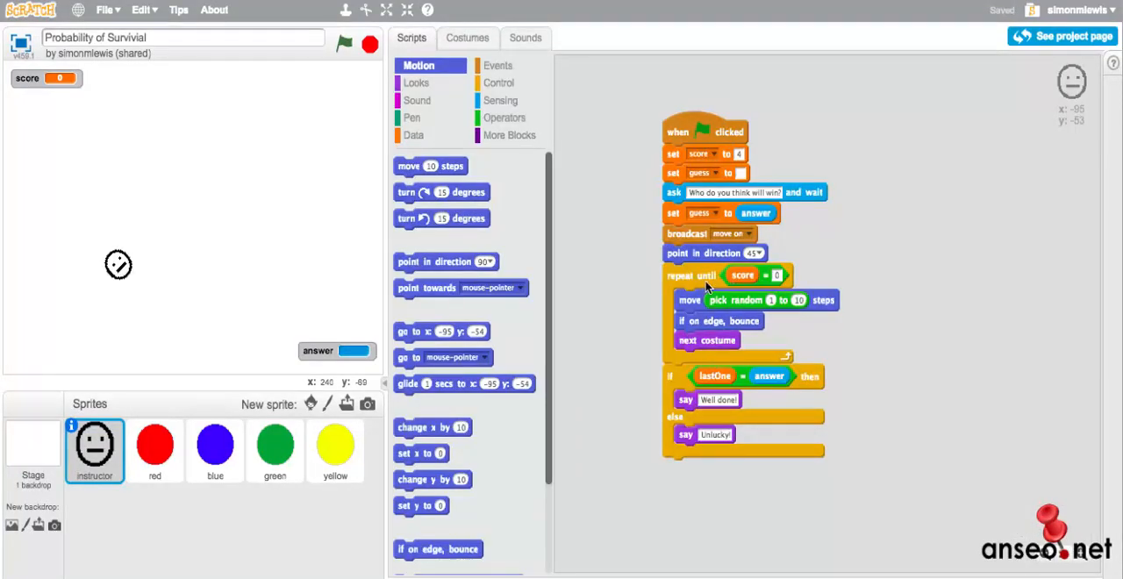
mouse_move(672, 386)
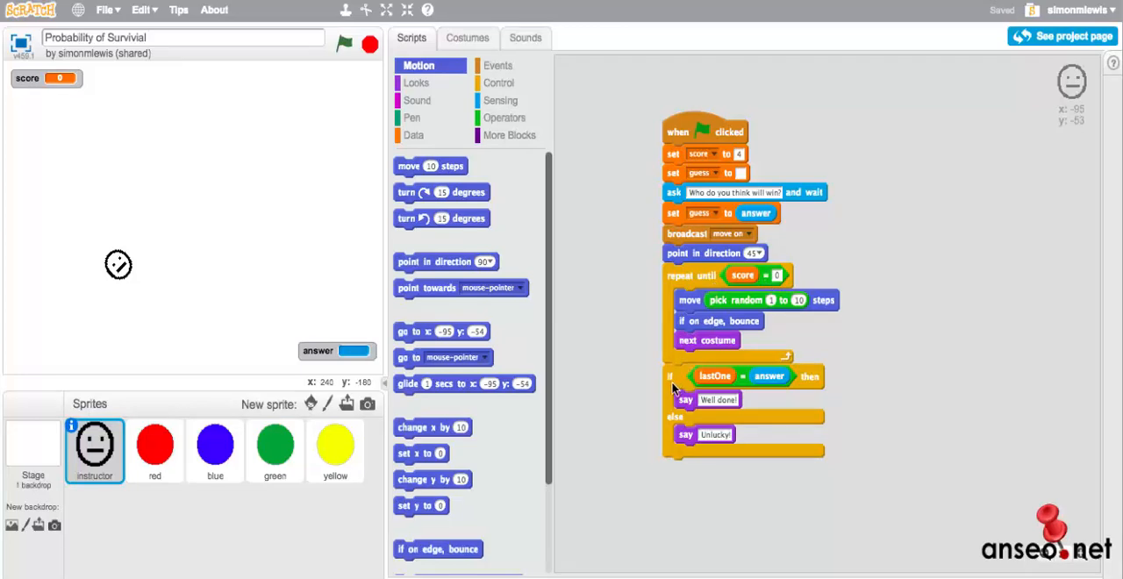
mouse_move(688, 439)
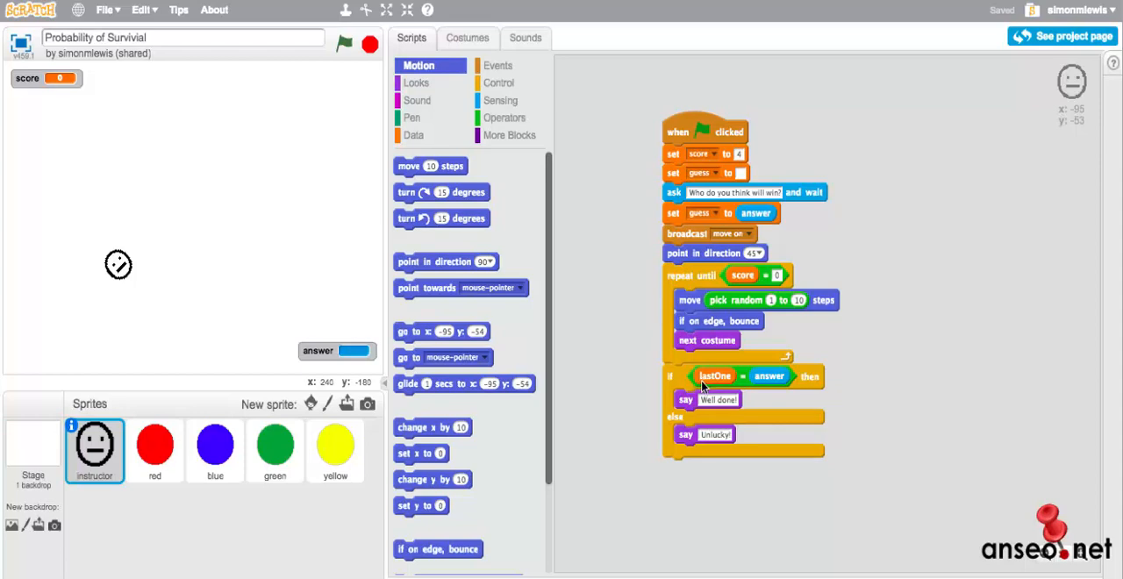
mouse_move(712, 379)
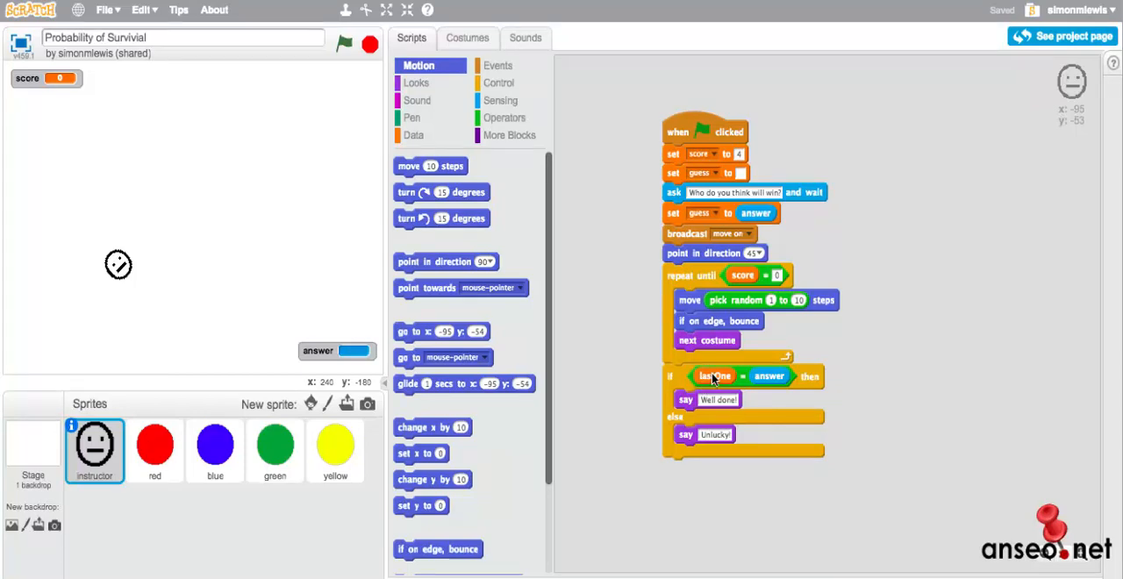
mouse_move(321, 467)
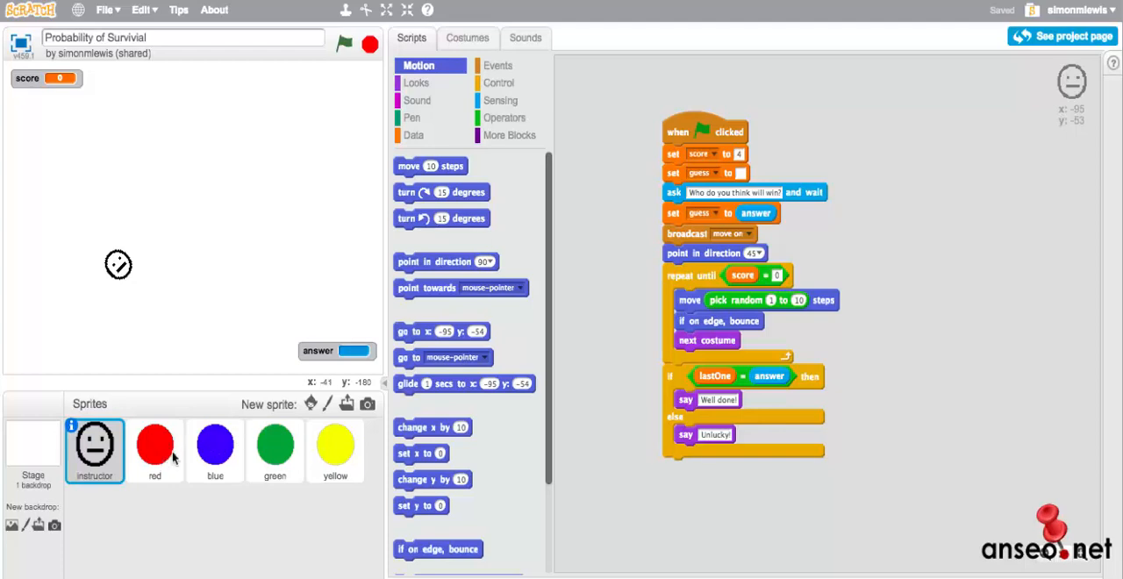
mouse_move(200, 407)
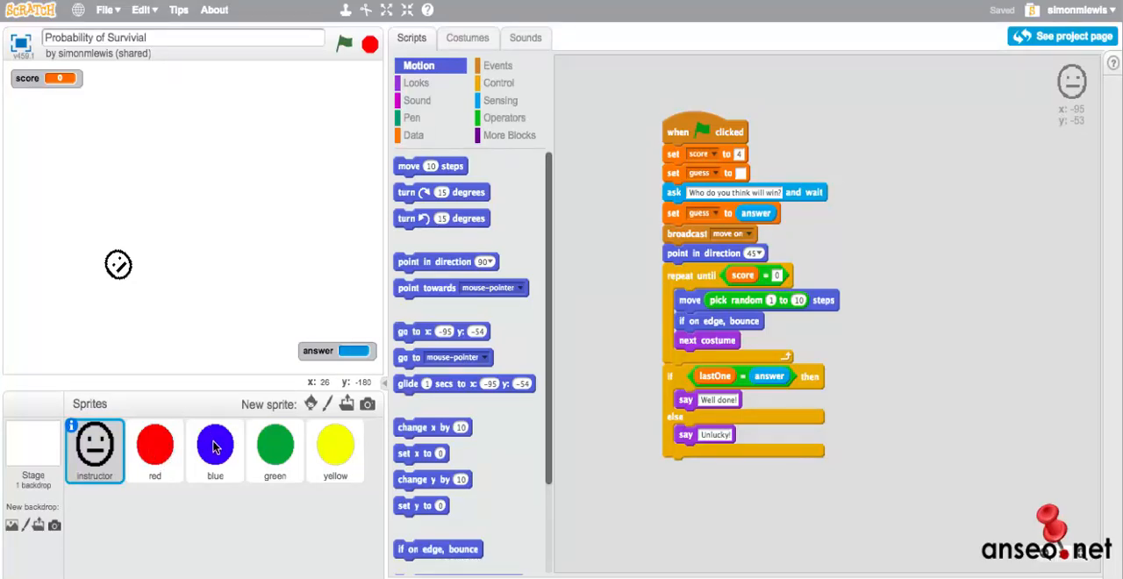
mouse_move(684, 398)
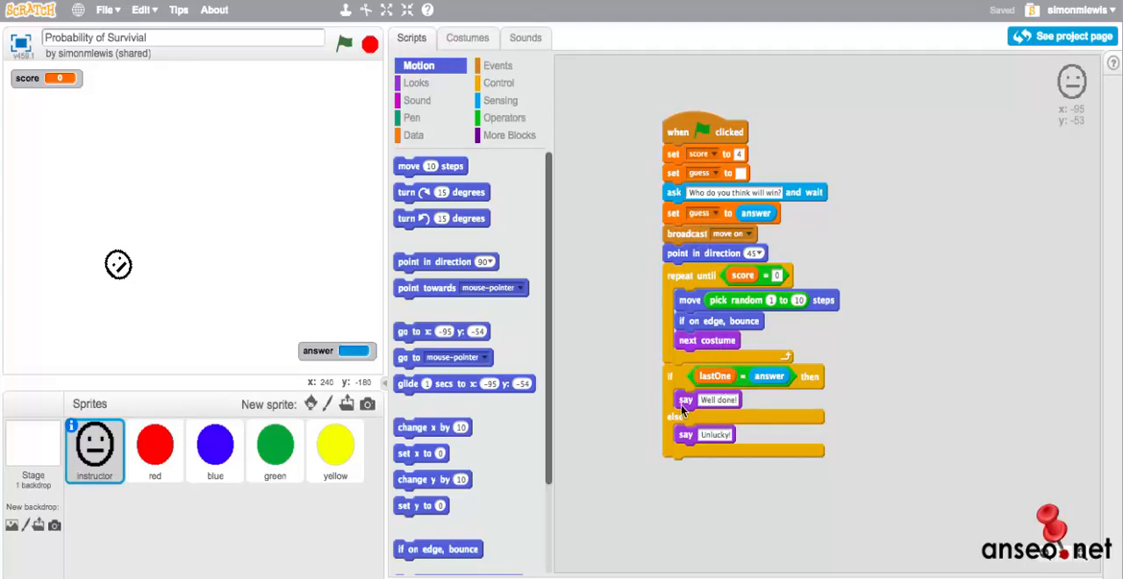
mouse_move(719, 435)
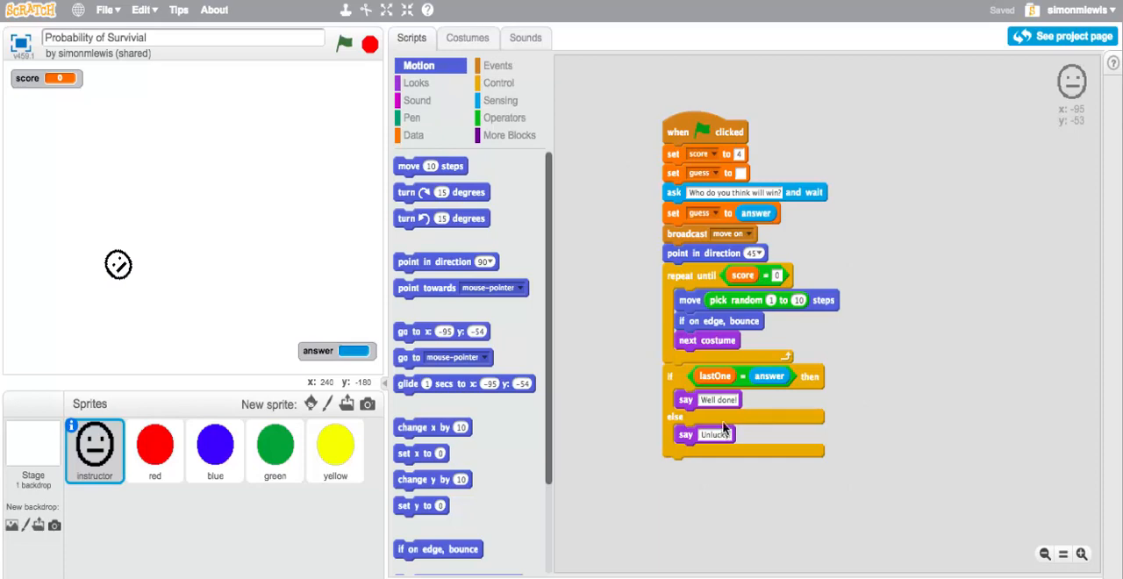
mouse_move(663, 370)
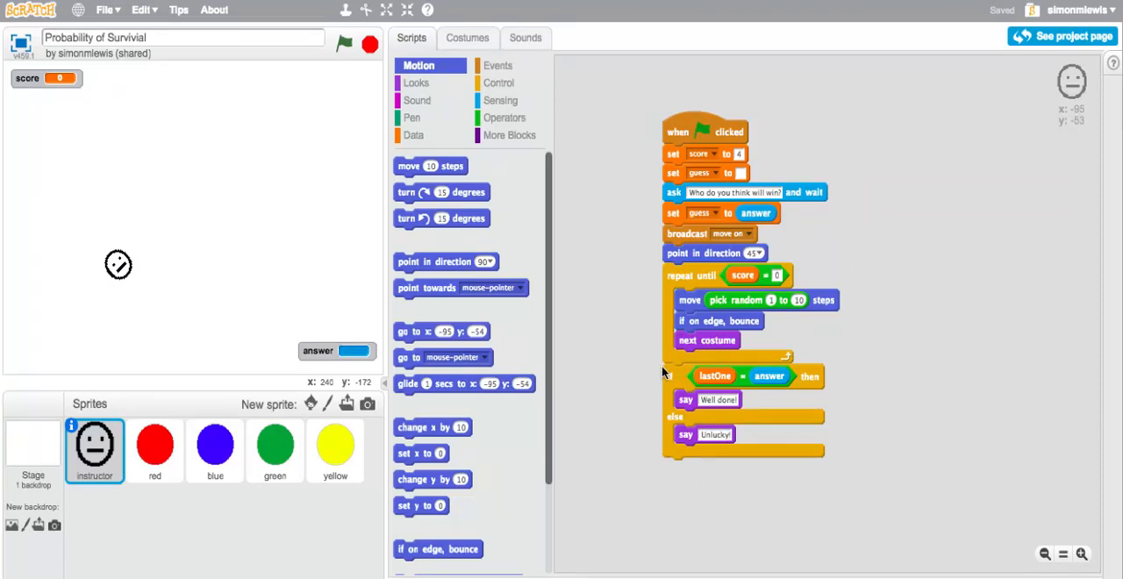